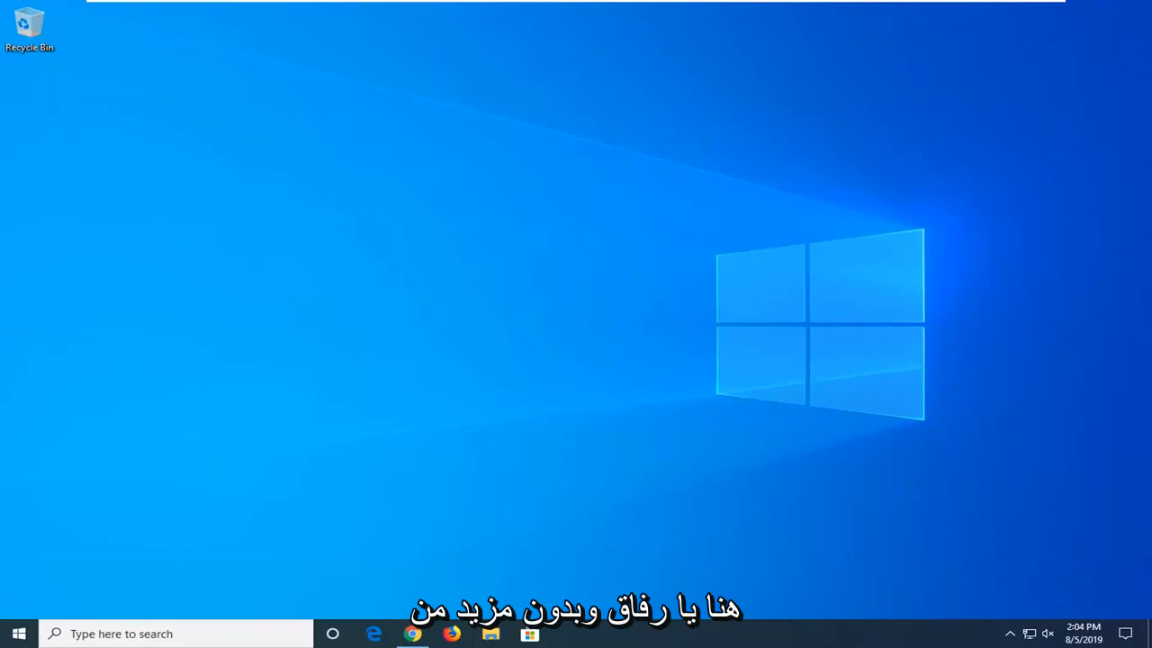
pyautogui.moveTo(932, 407)
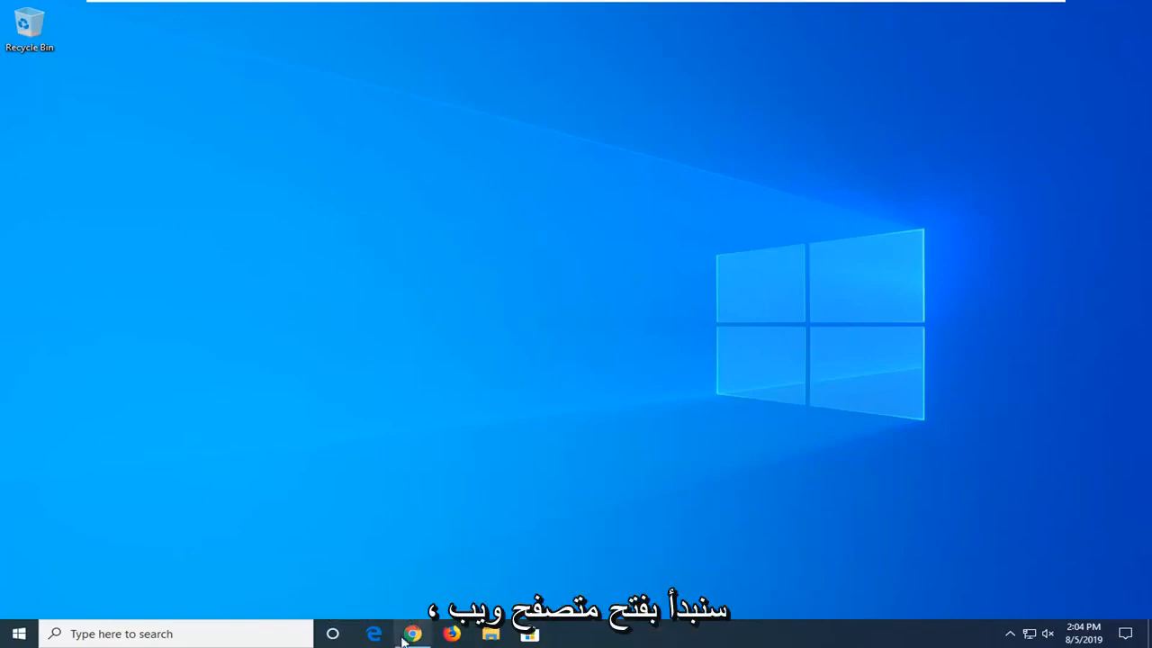
# - Launch Google Chrome from the Windows 10 desktop
pyautogui.click(412, 633)
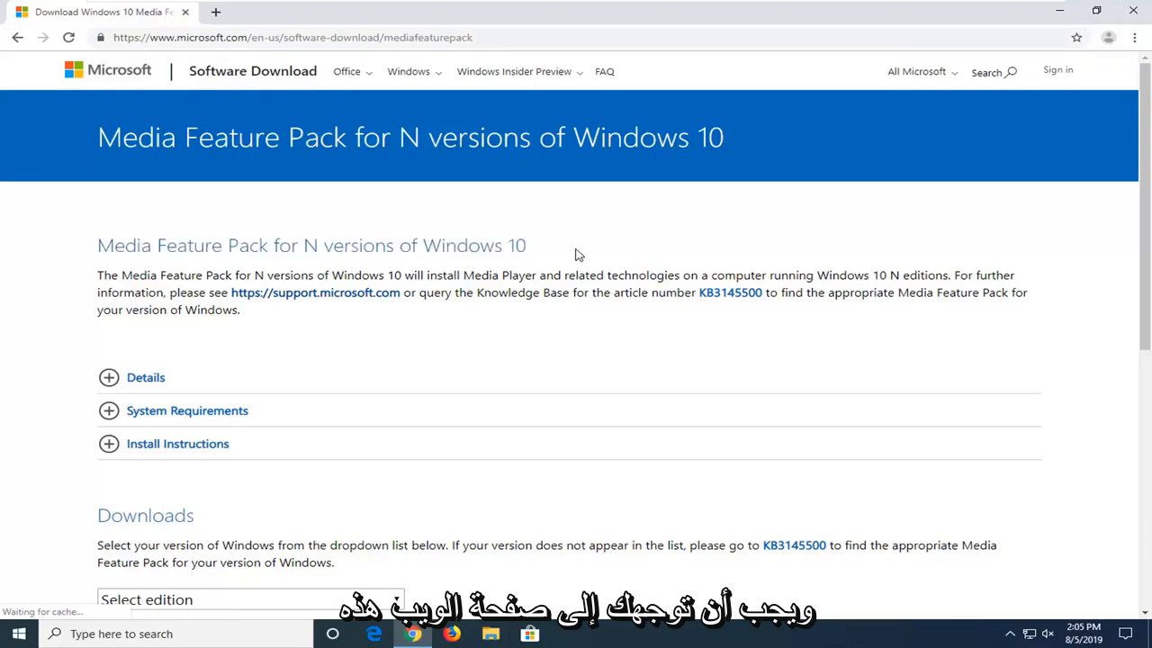
# - Choose and confirm the Media Feature Pack - Version 1903 (May 2019) edition to start its download
pyautogui.scroll(-3)
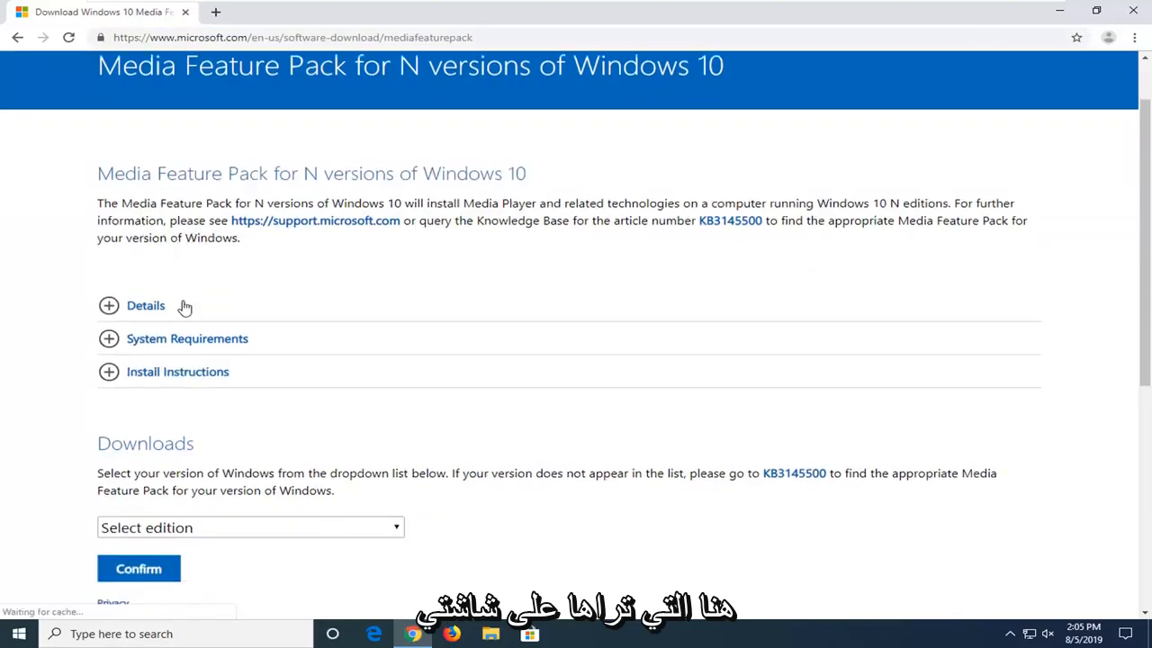
pyautogui.scroll(-3)
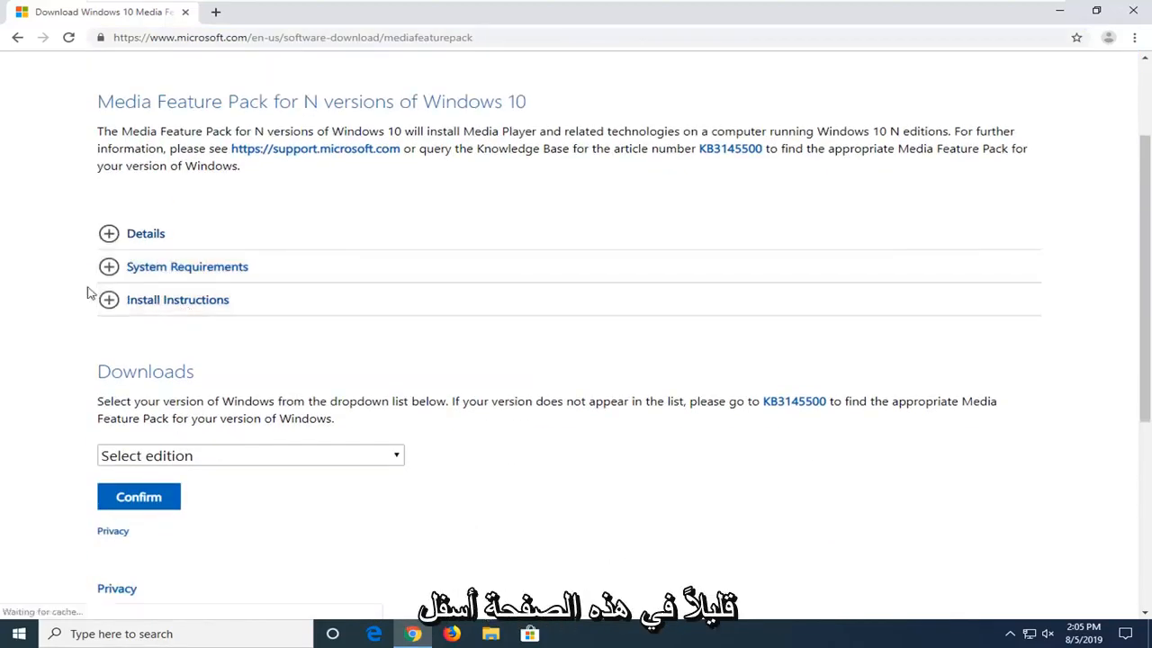
pyautogui.scroll(-3)
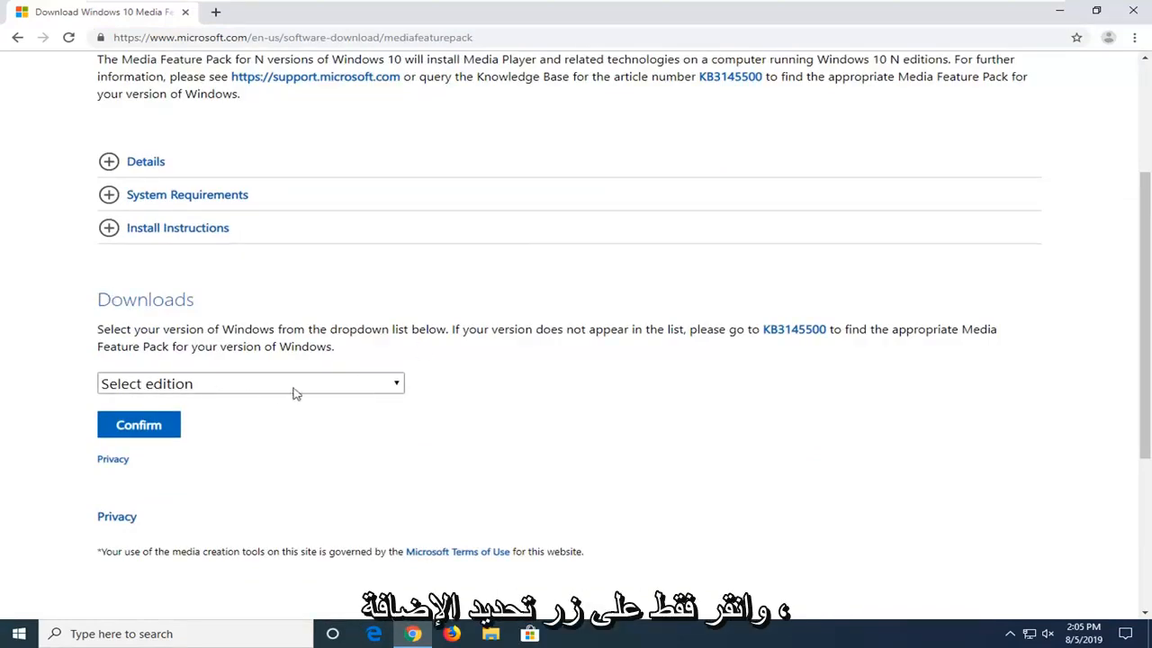
pyautogui.click(248, 384)
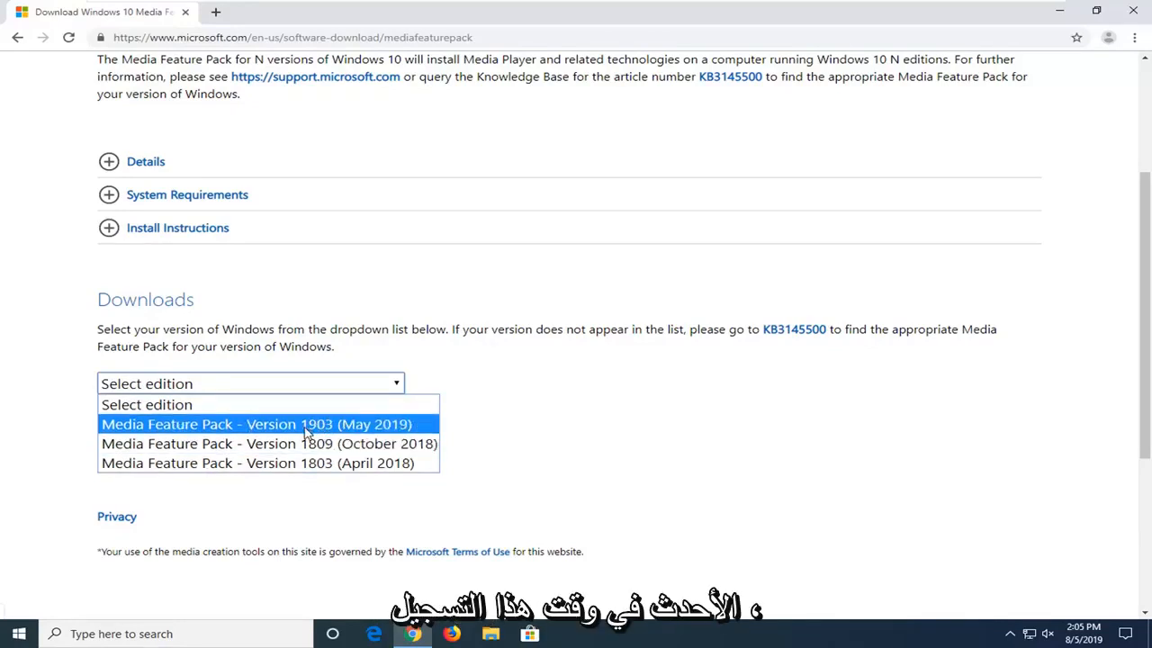
pyautogui.click(256, 424)
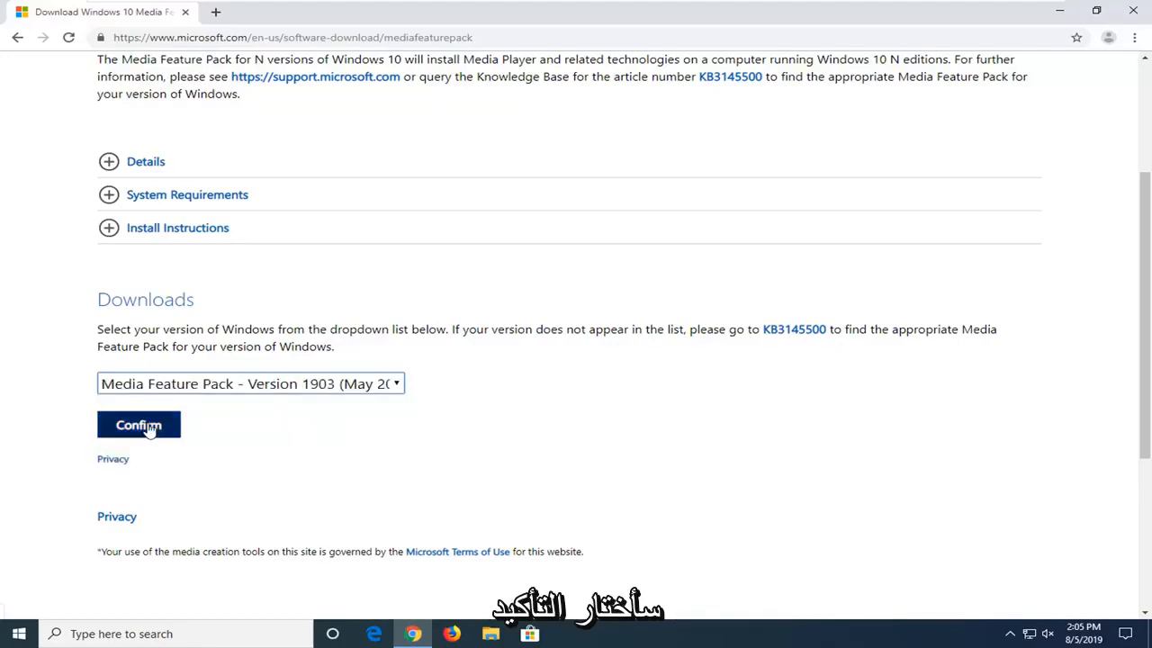
pyautogui.click(138, 425)
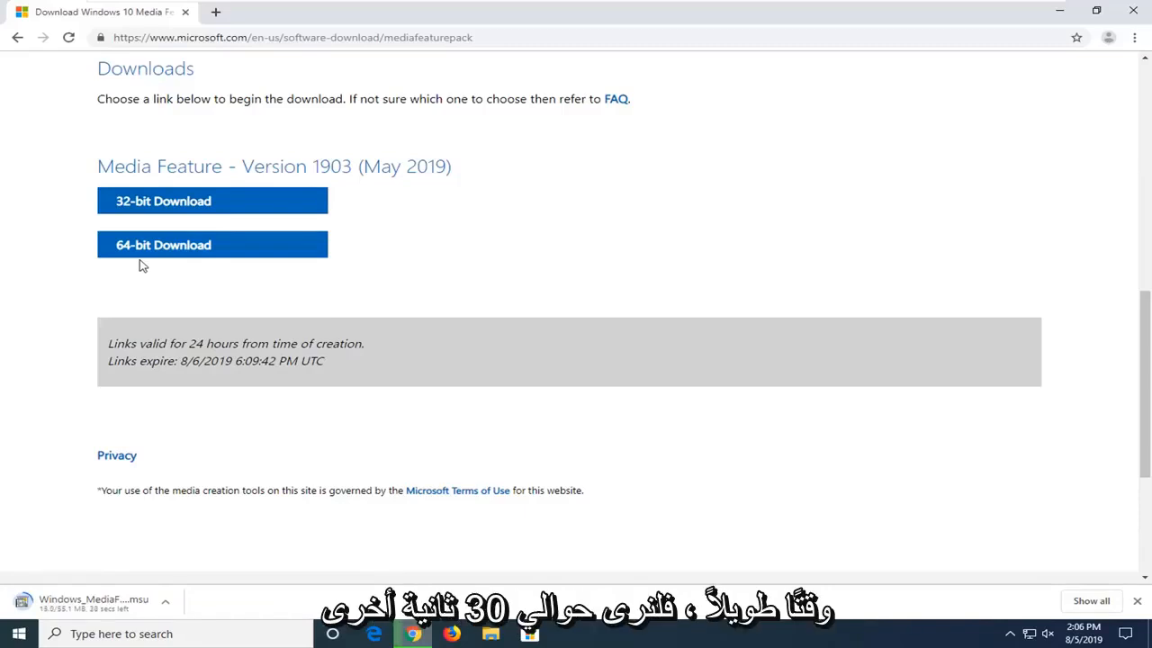
pyautogui.moveTo(502, 486)
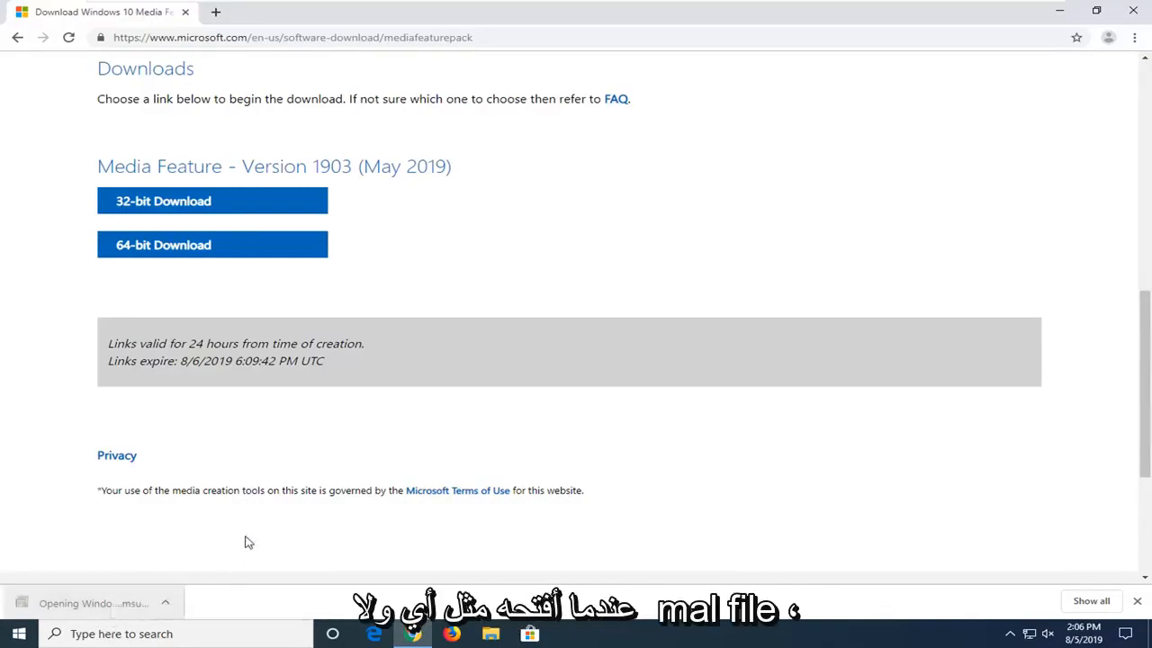
pyautogui.moveTo(1042, 25)
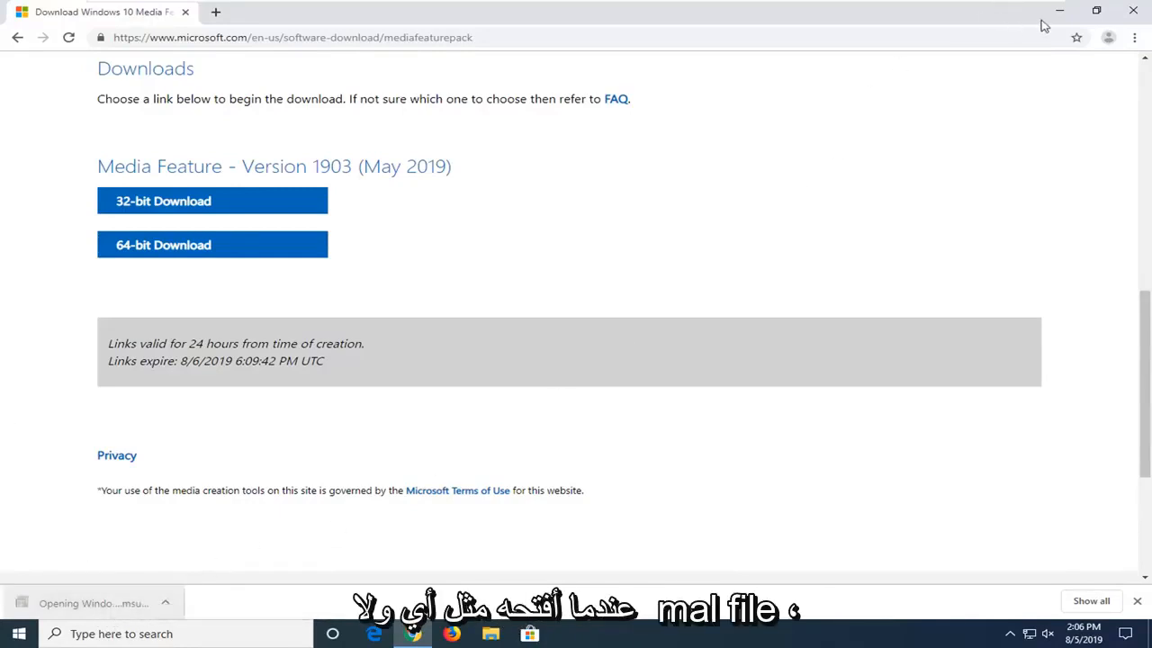
# - Minimize the browser and allow the downloaded Media Feature Pack package to open
pyautogui.click(90, 603)
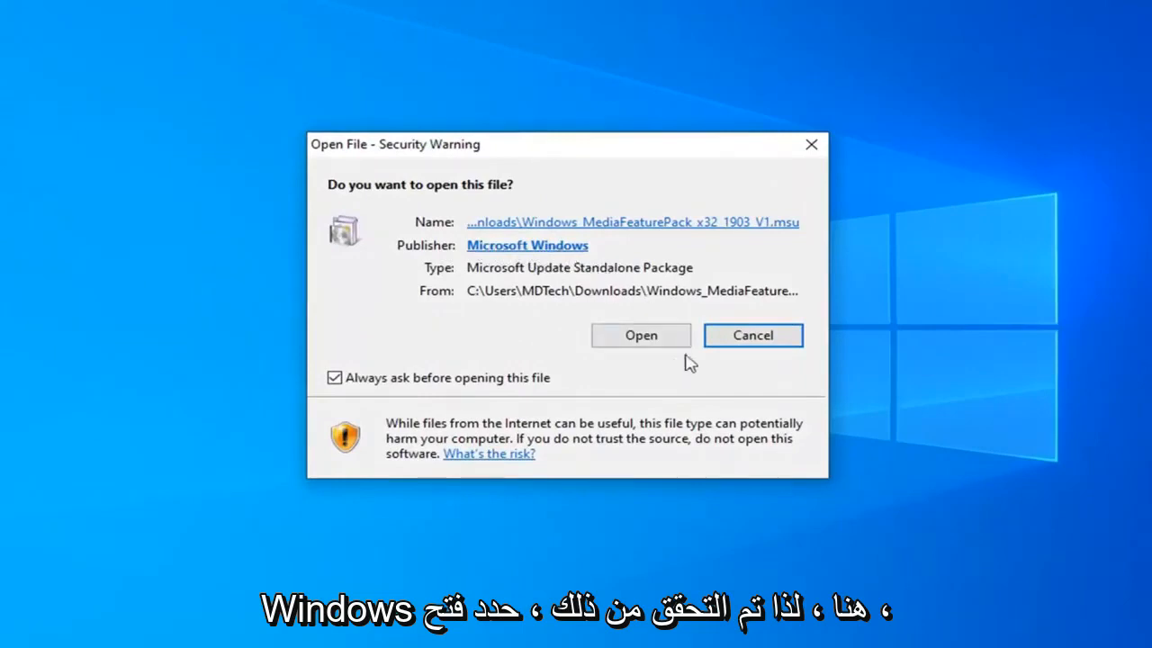
pyautogui.click(640, 335)
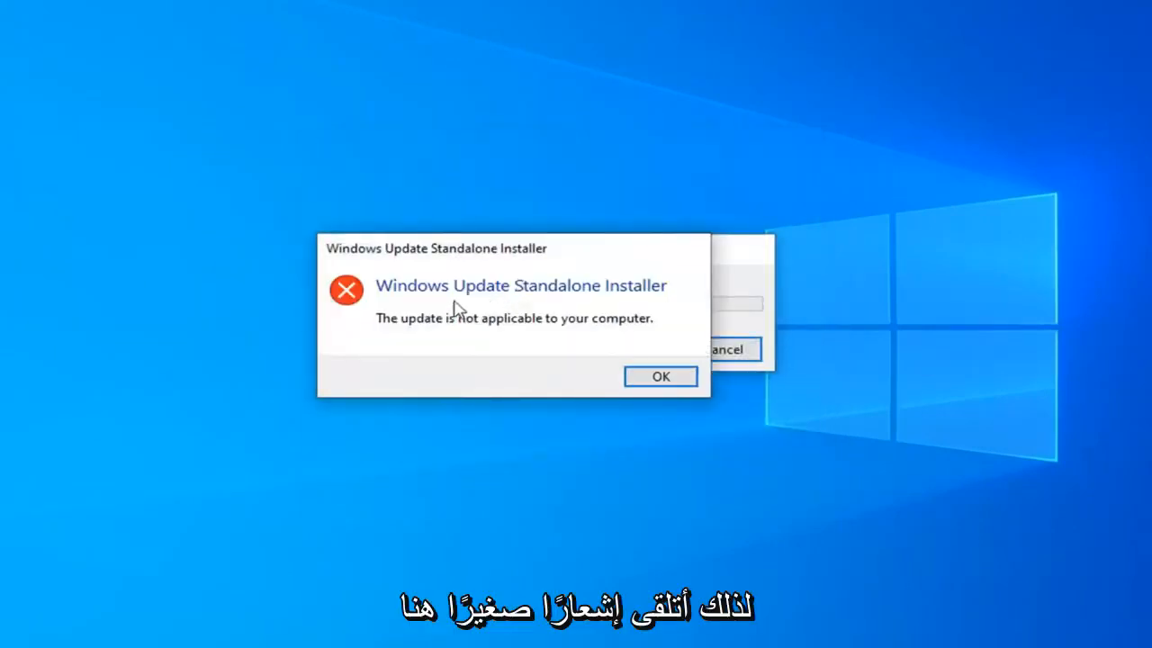
pyautogui.moveTo(450, 259)
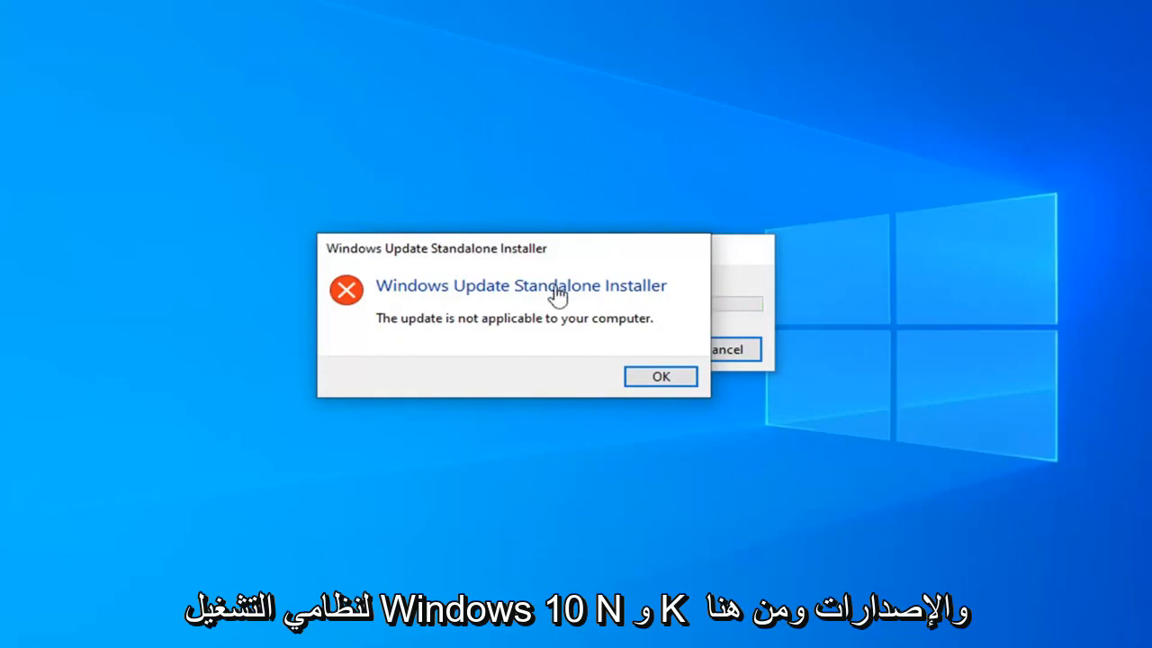
pyautogui.moveTo(531, 254)
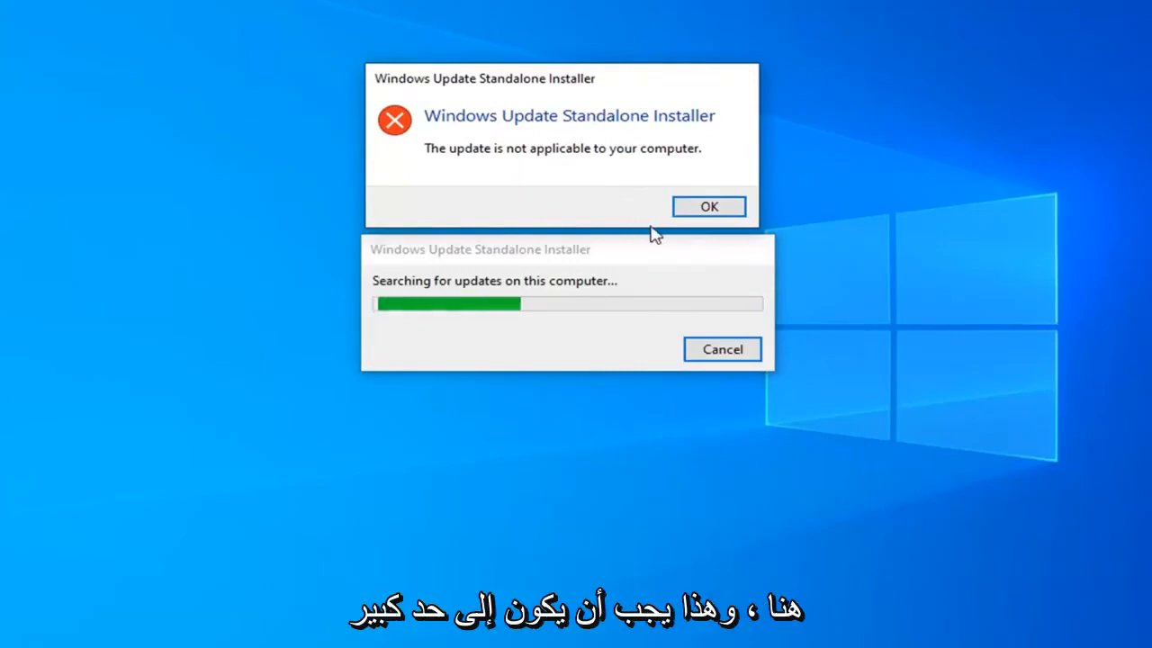
# - Acknowledge the 'update is not applicable to your computer' message so the installer closes
pyautogui.click(709, 205)
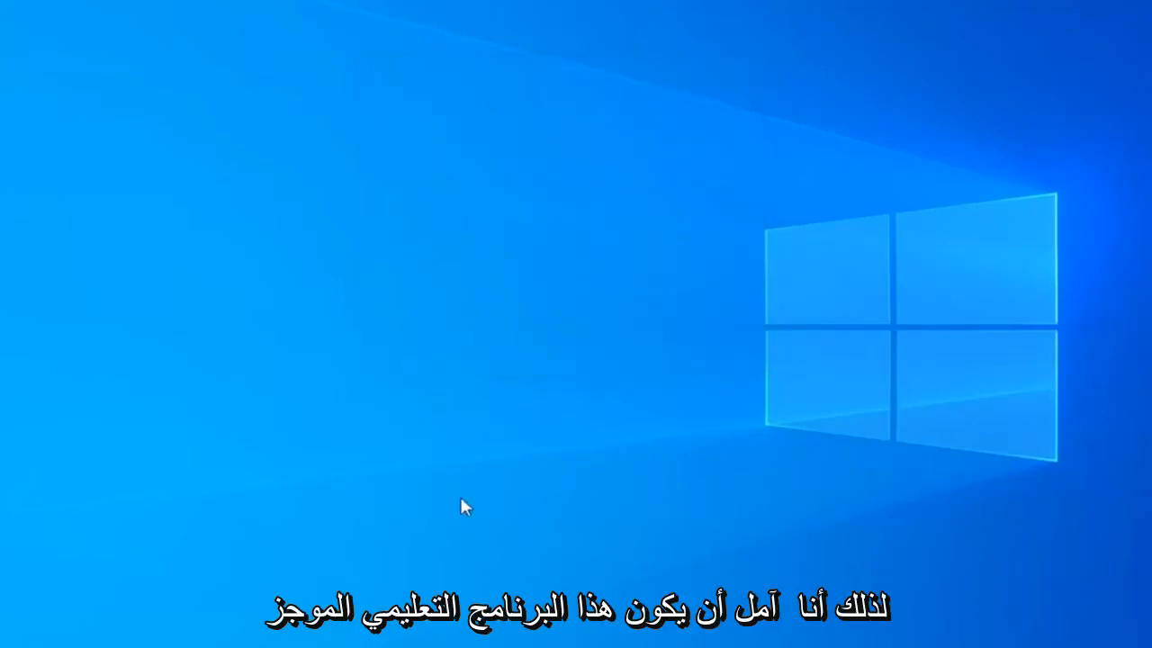